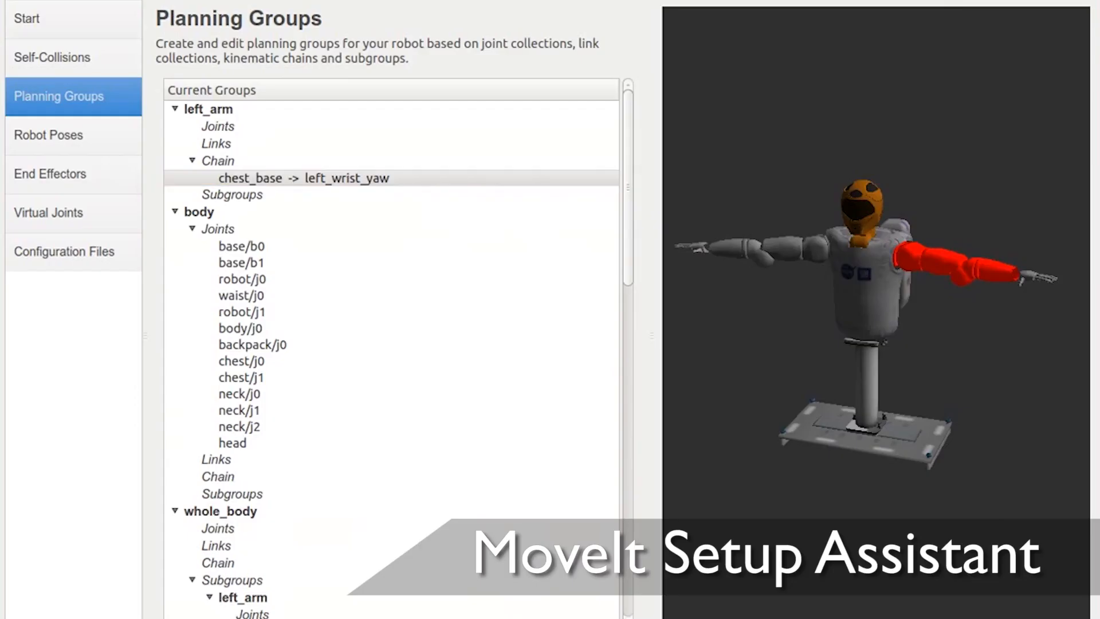
Step: Step through the Panda configuration pages to Simulation and generate the Gazebo-compatible URDF
double_click(304, 177)
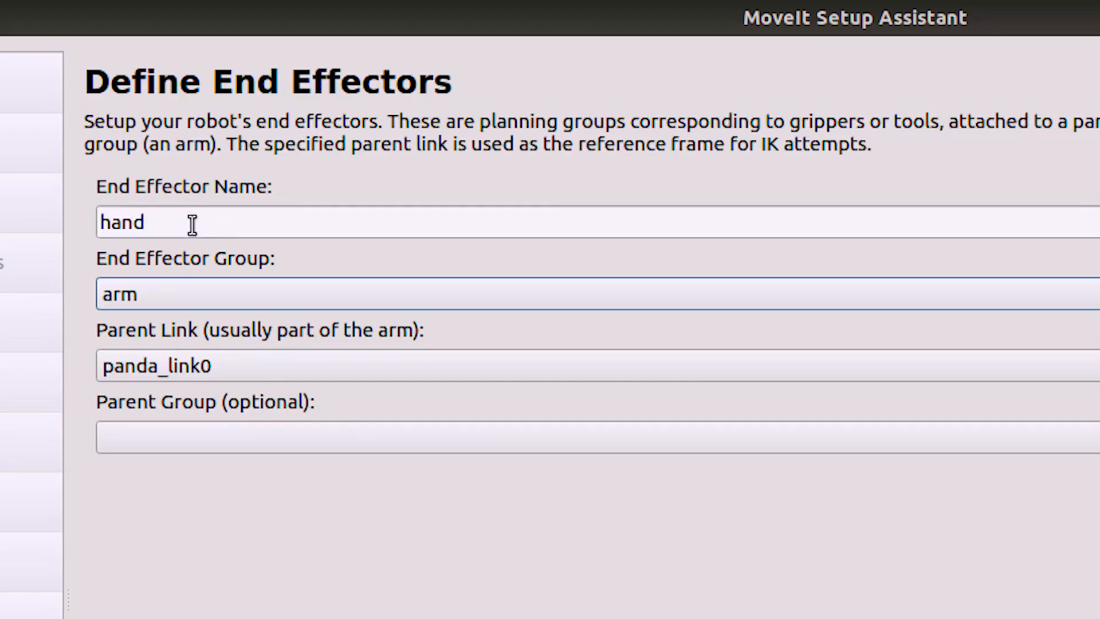
click(35, 522)
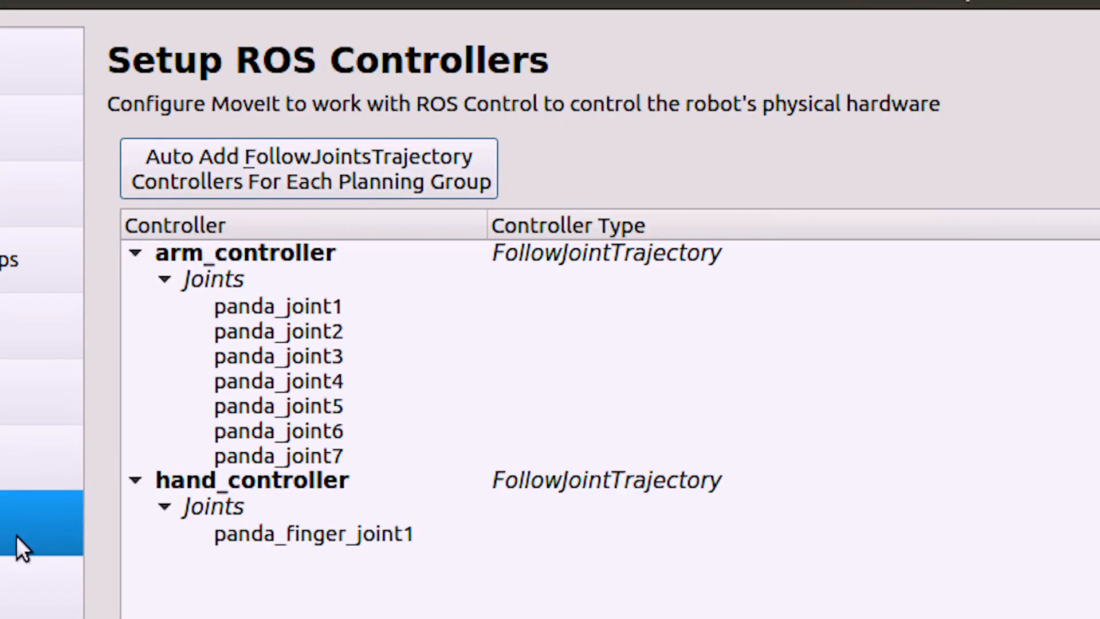
click(42, 300)
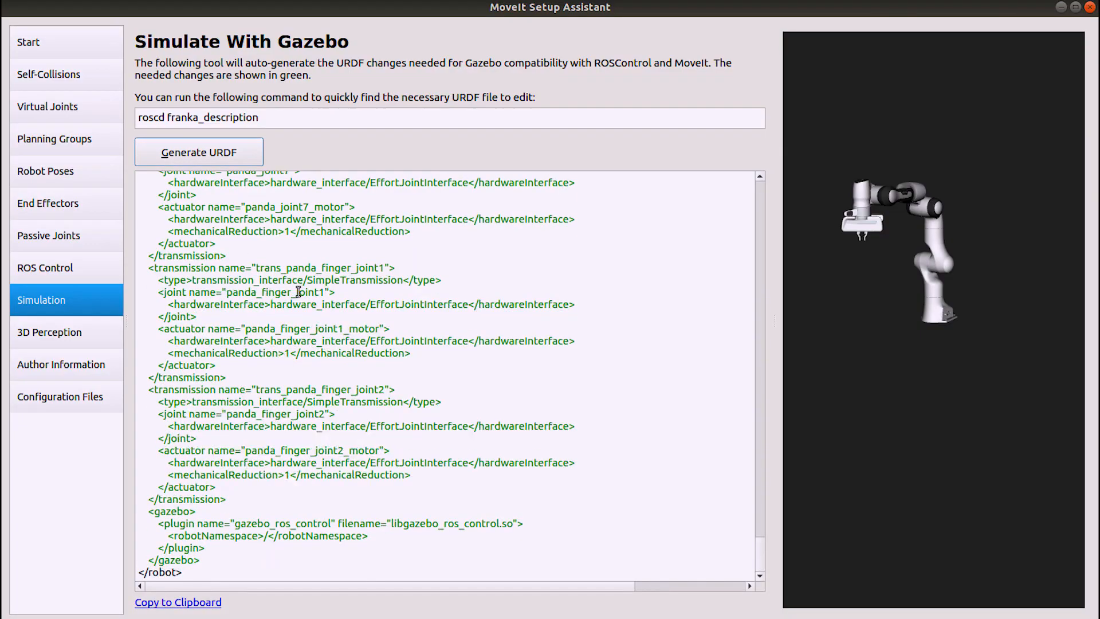
click(49, 332)
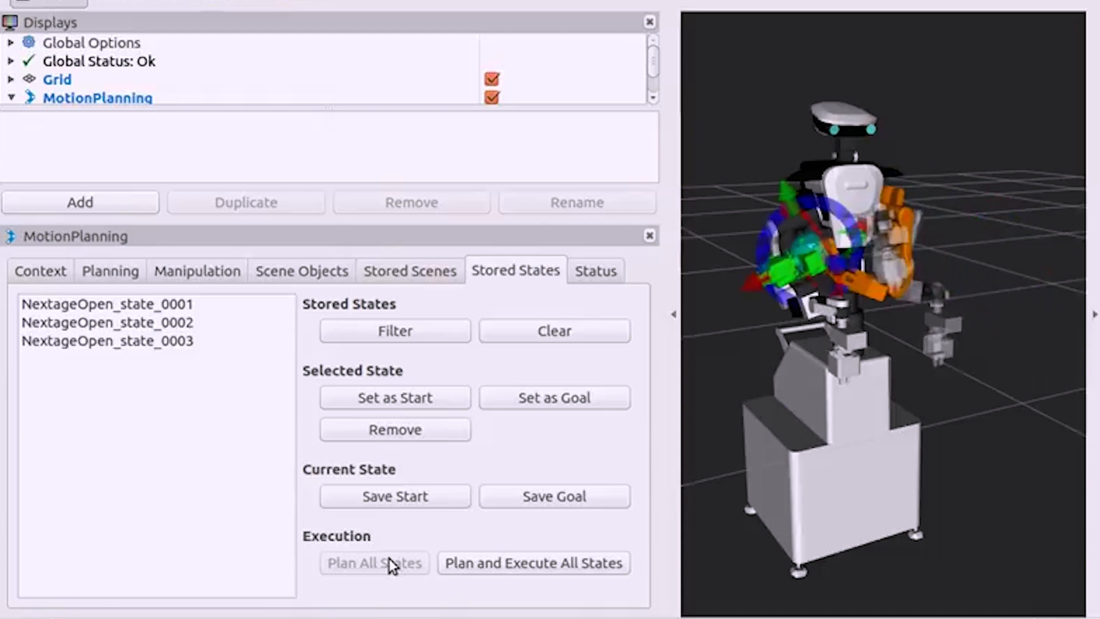
Step: Plan motions through all three stored NextageOpen robot states with Plan All States
click(374, 562)
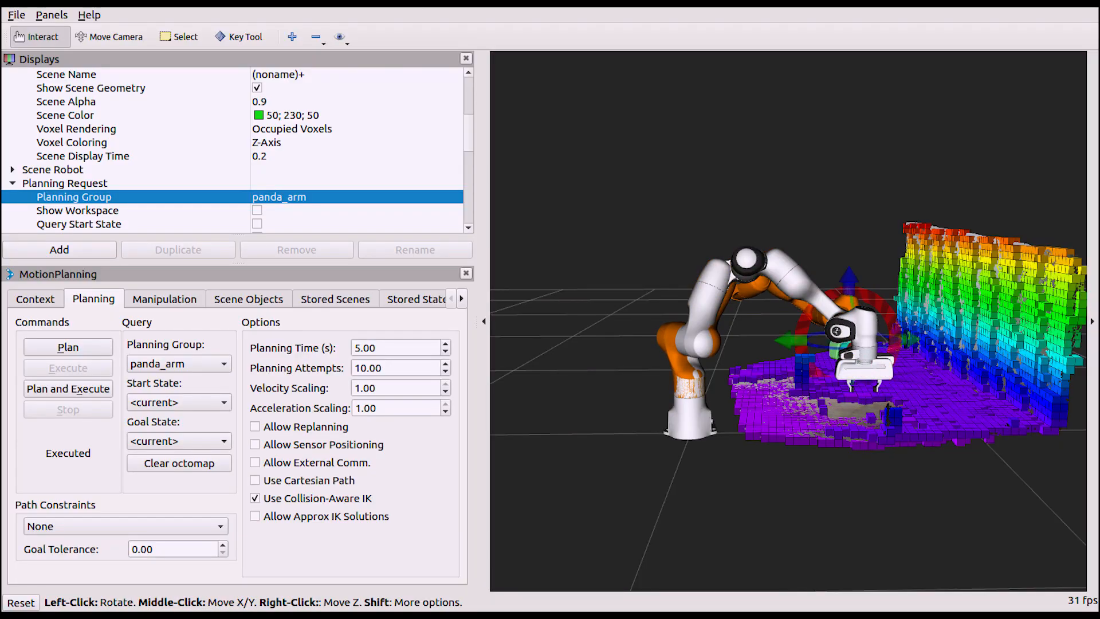
Step: Plan and execute a collision-aware panda_arm move beside the octomap obstacles
click(67, 389)
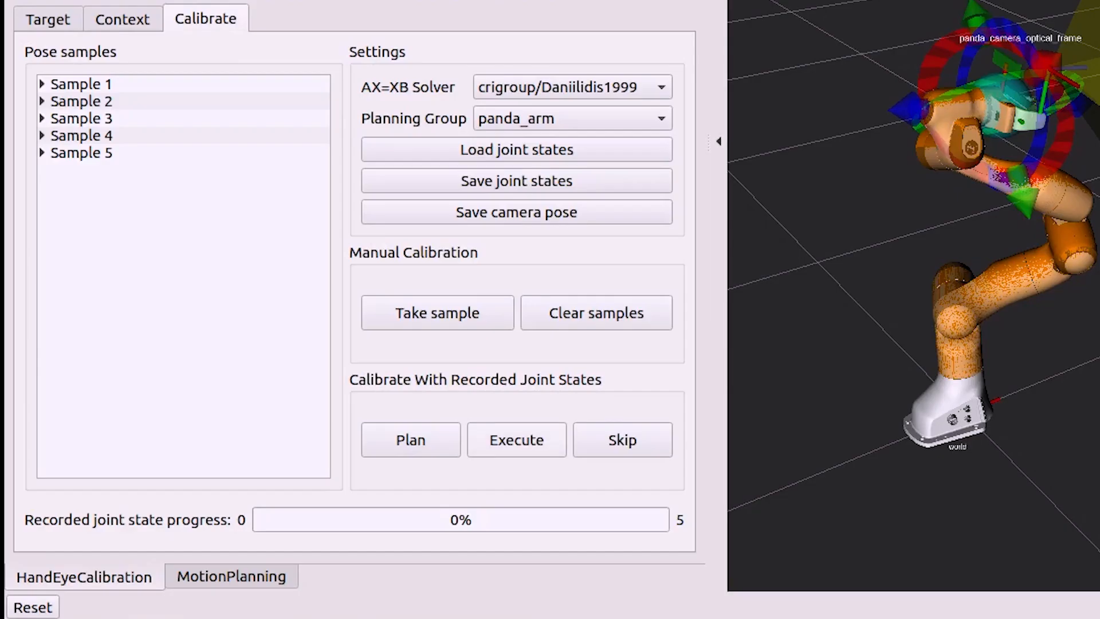
Step: Take pose samples in the HandEyeCalibration Calibrate tab until five are listed
click(515, 440)
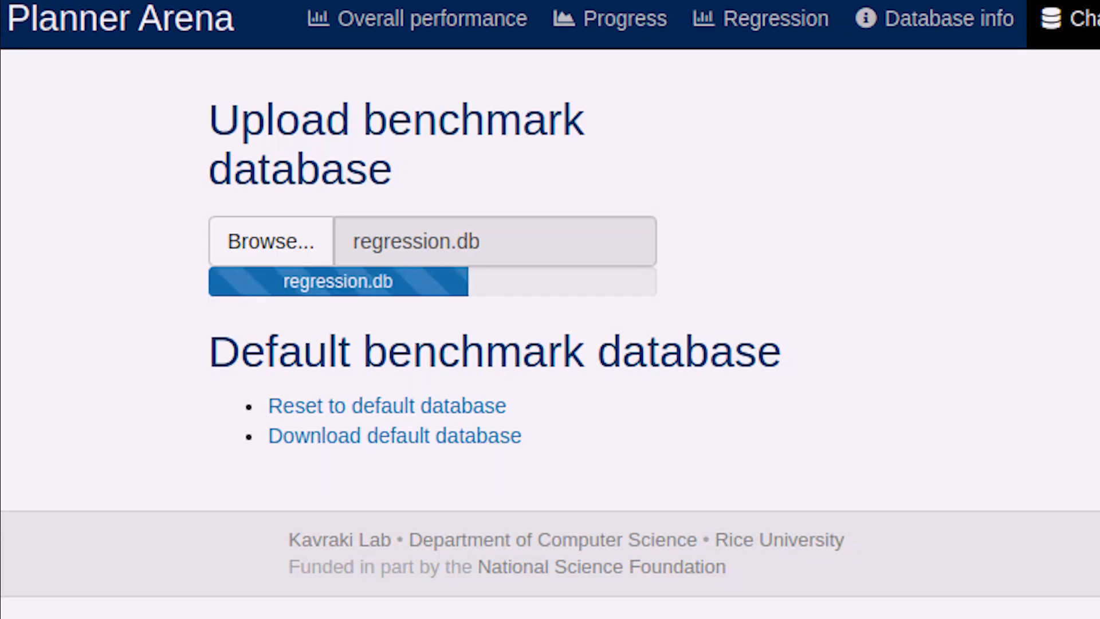
Step: Upload regression.db as the Planner Arena benchmark database
click(761, 19)
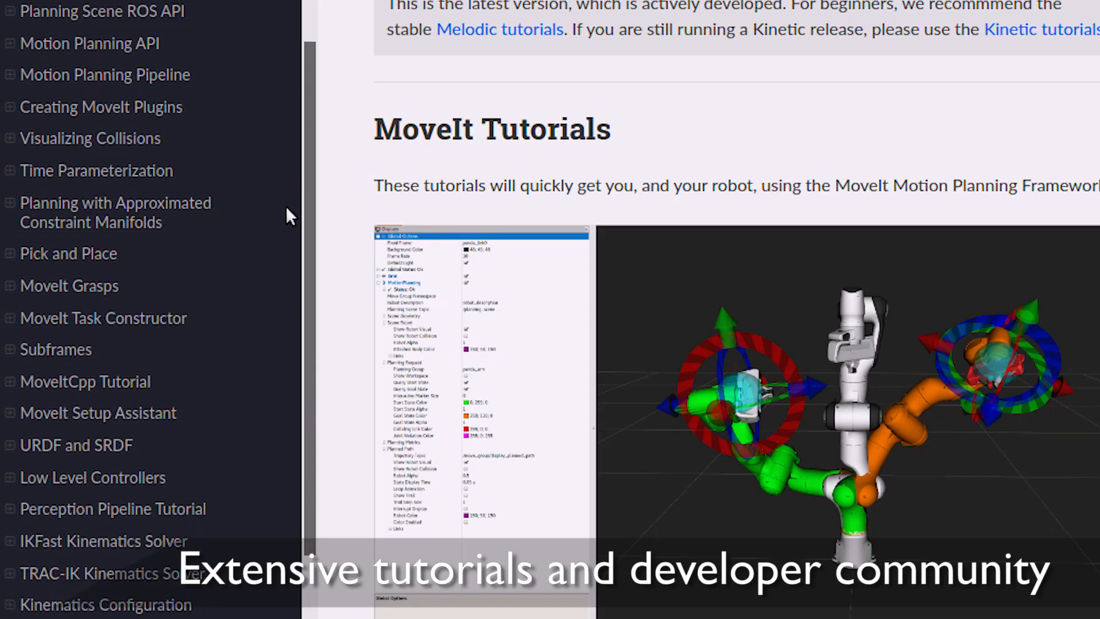
Step: Scroll the MoveIt Grasps tutorial to the grasp score weighting options
scroll(down, 3)
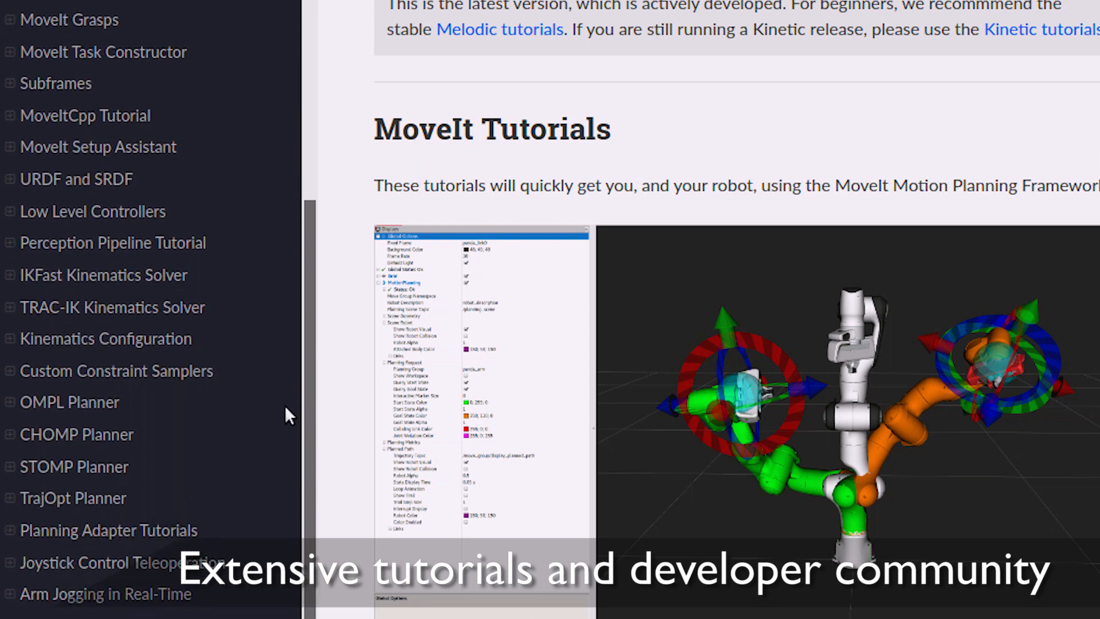
scroll(down, 3)
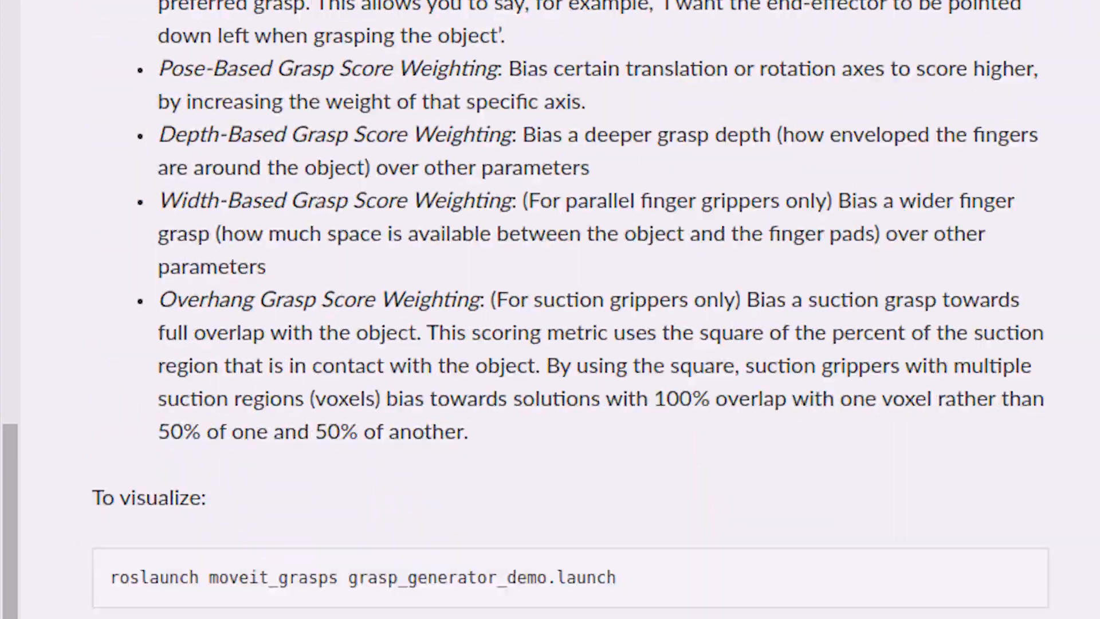